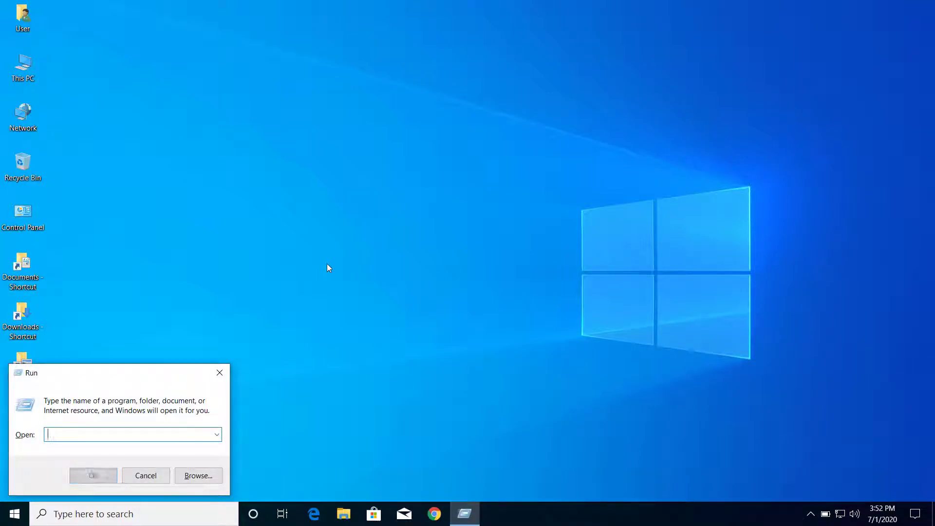
Step: Launch Device Manager by running devmgmt.msc from the Run dialog
type("de")
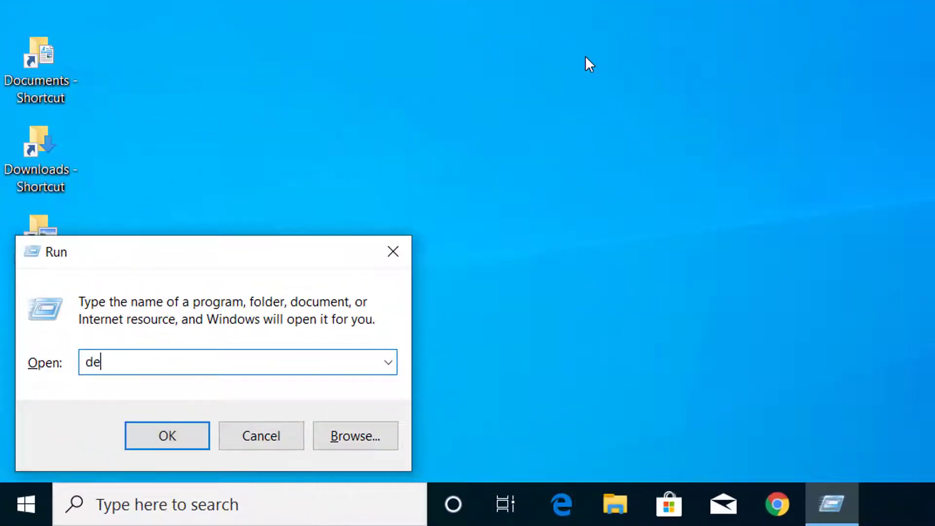
type("vmg")
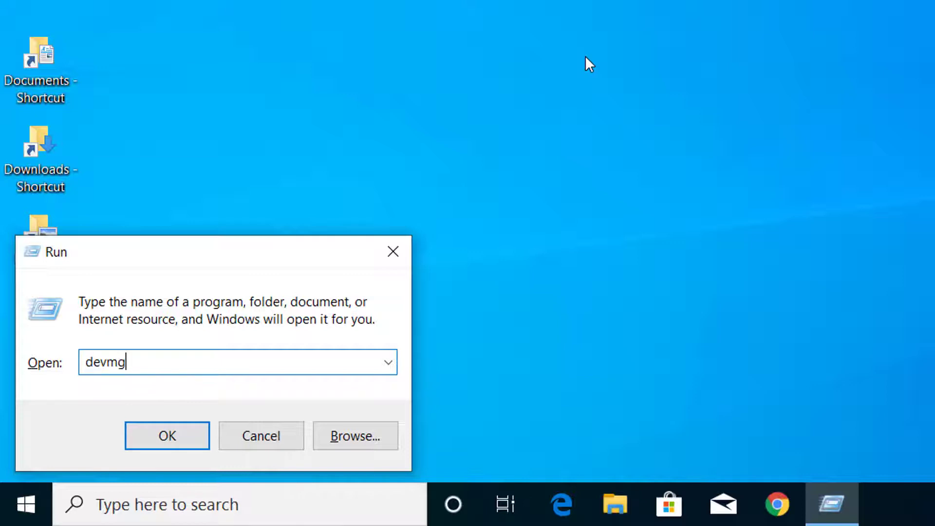
type("mt.msc")
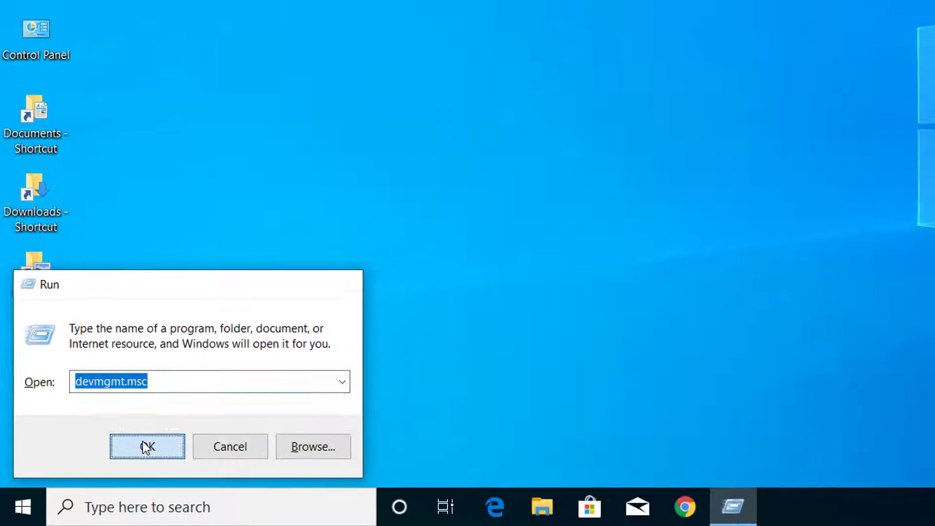
left_click(147, 446)
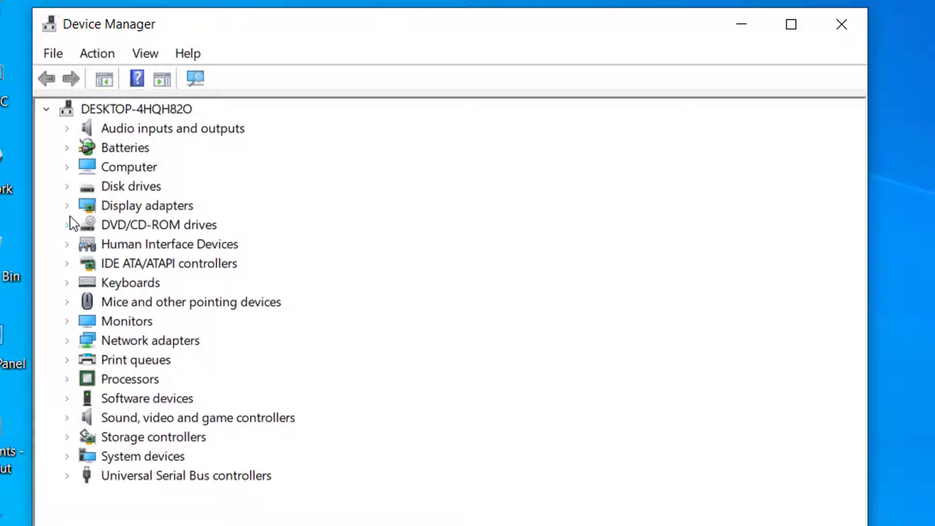
Step: Select the VirtualBox Graphics Adapter (WDDM) under Display adapters
left_click(67, 206)
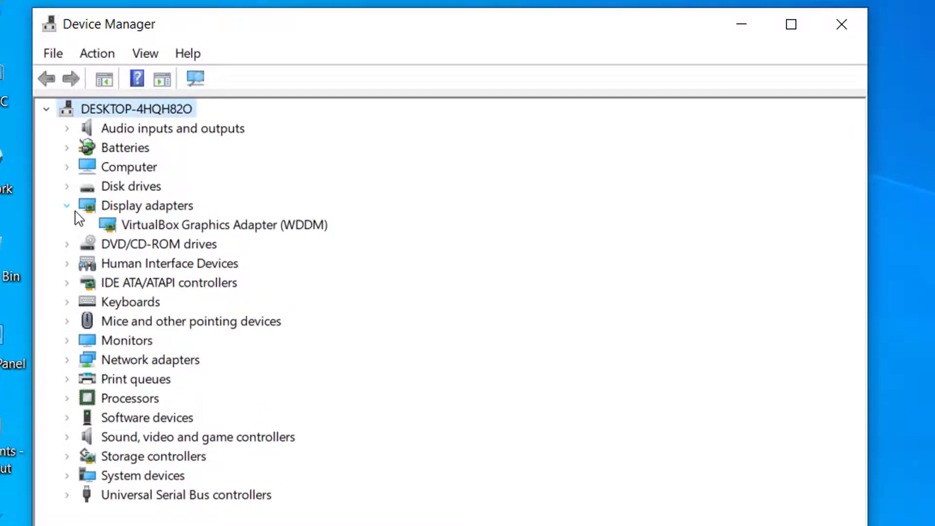
left_click(65, 205)
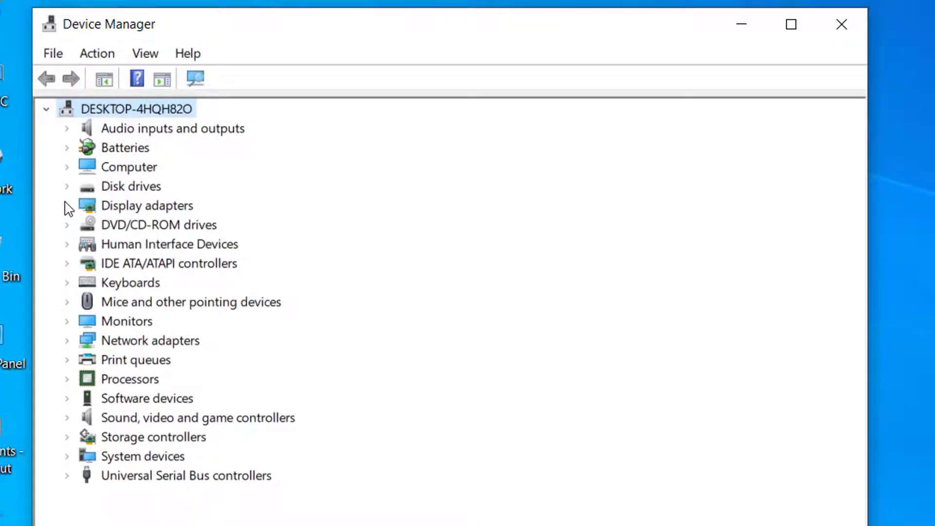
left_click(67, 206)
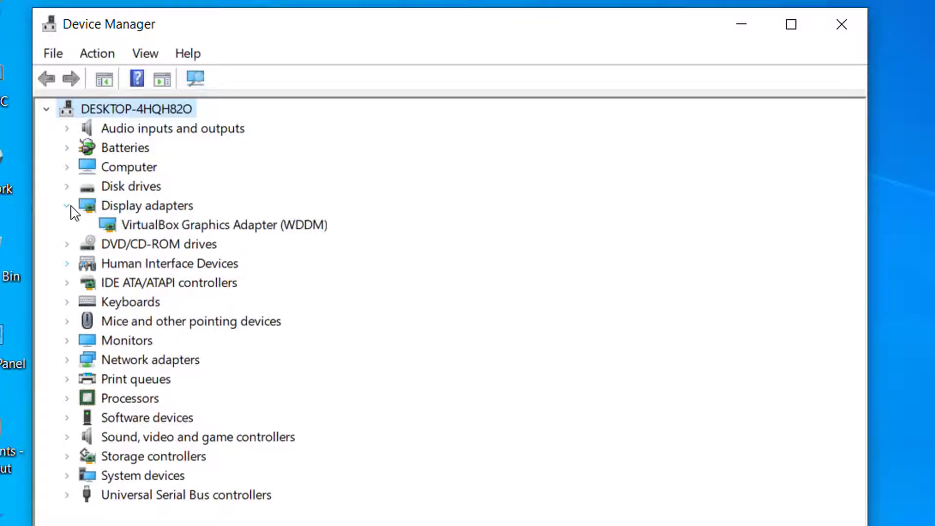
left_click(213, 225)
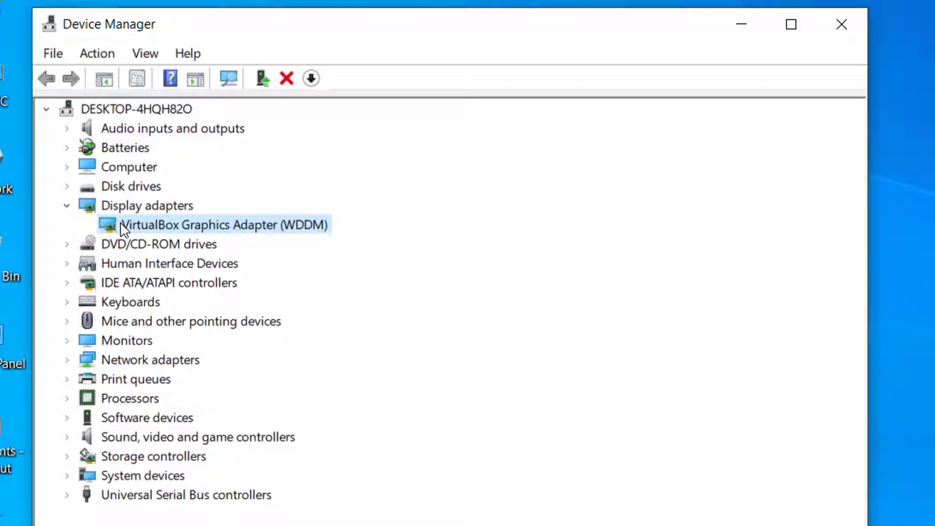
Step: Update its driver with automatic search; best driver already installed, result dismissed
right_click(213, 225)
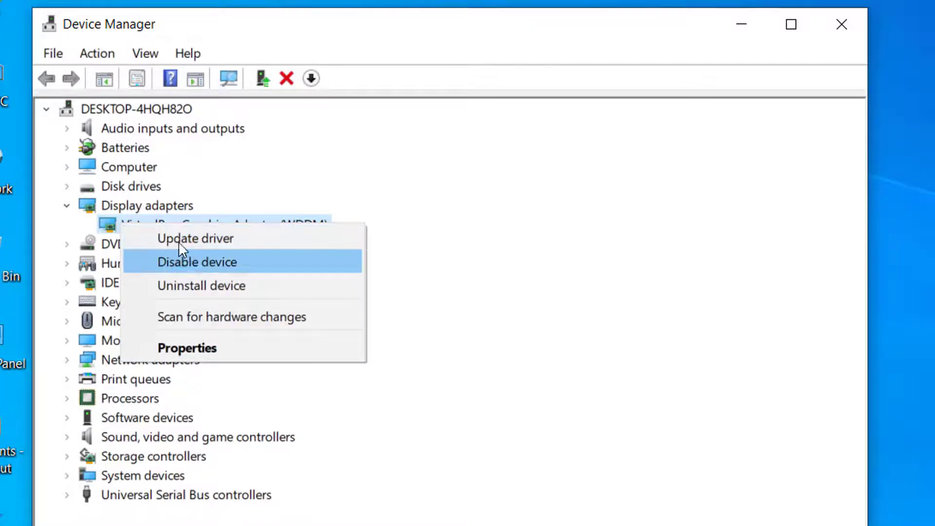
left_click(195, 237)
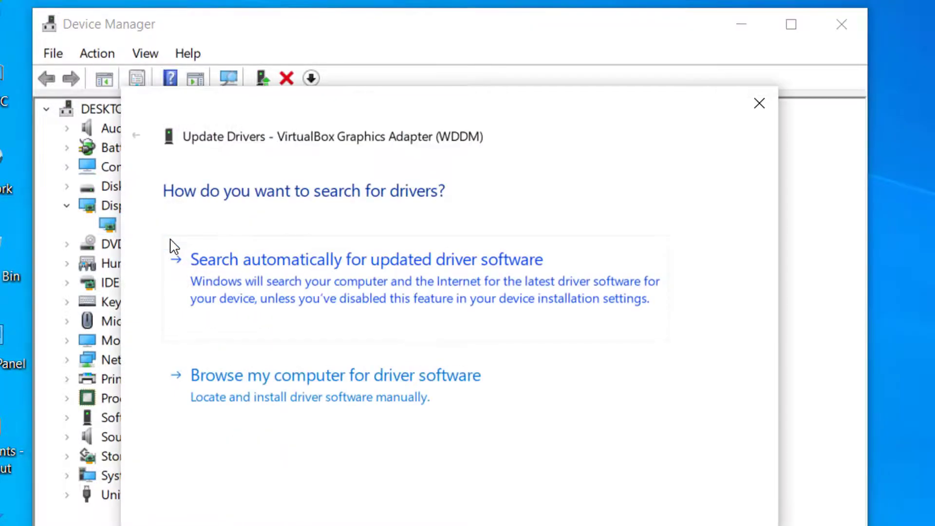
left_click(365, 259)
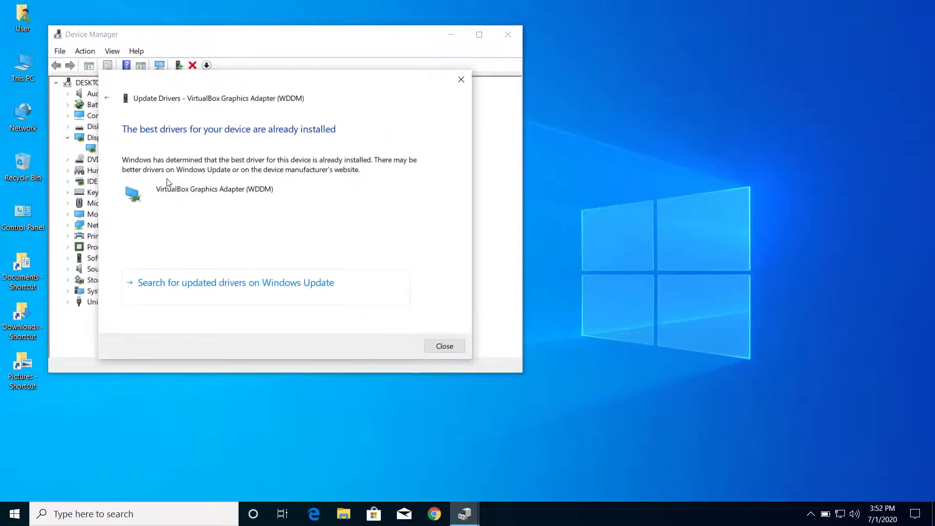
left_click(444, 346)
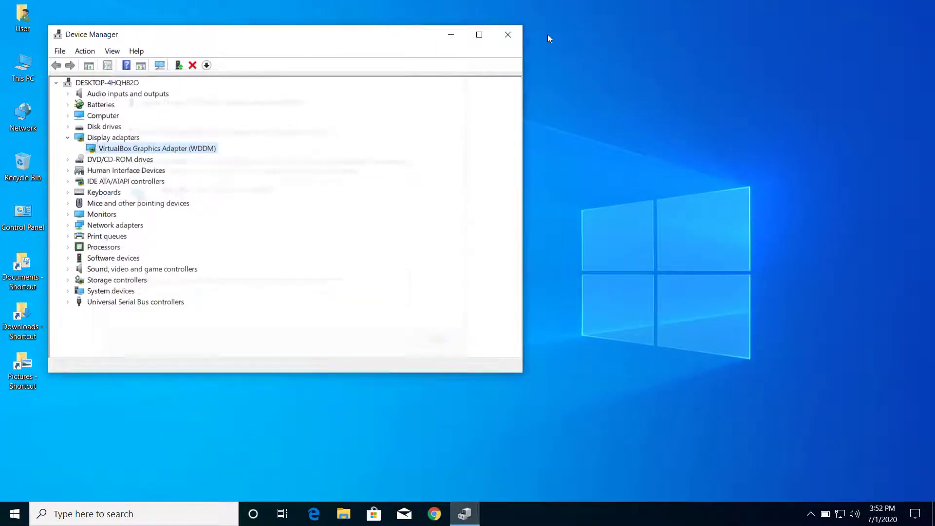
left_click(508, 34)
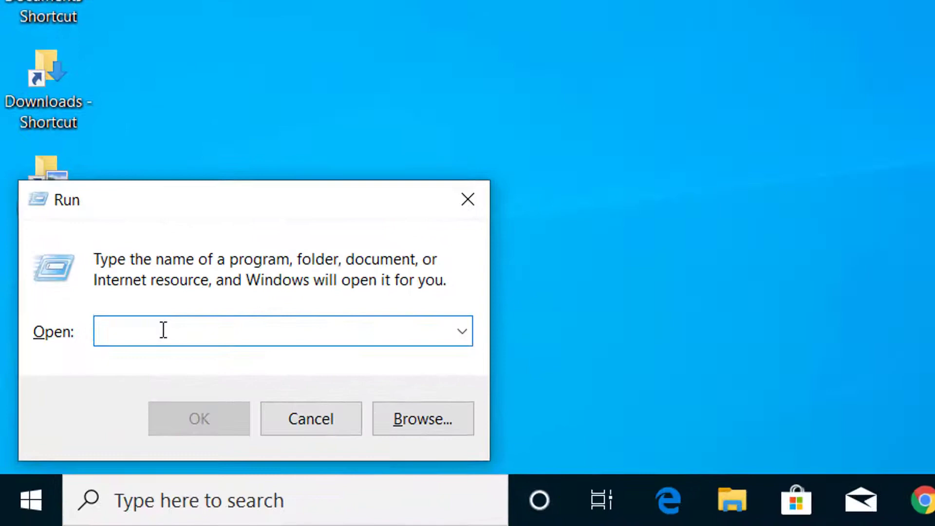
Step: Bring up Power Options by running powercfg.cpl from the Run dialog
type("power")
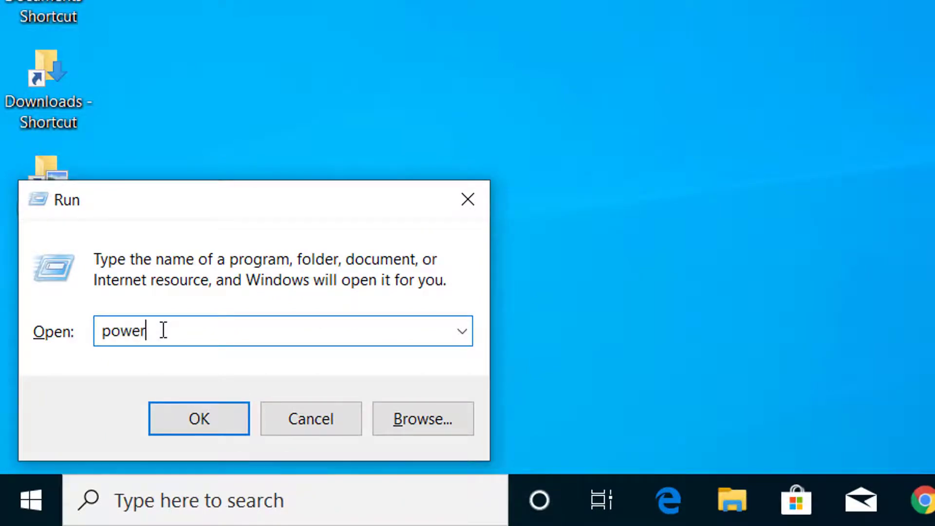
type("cfg")
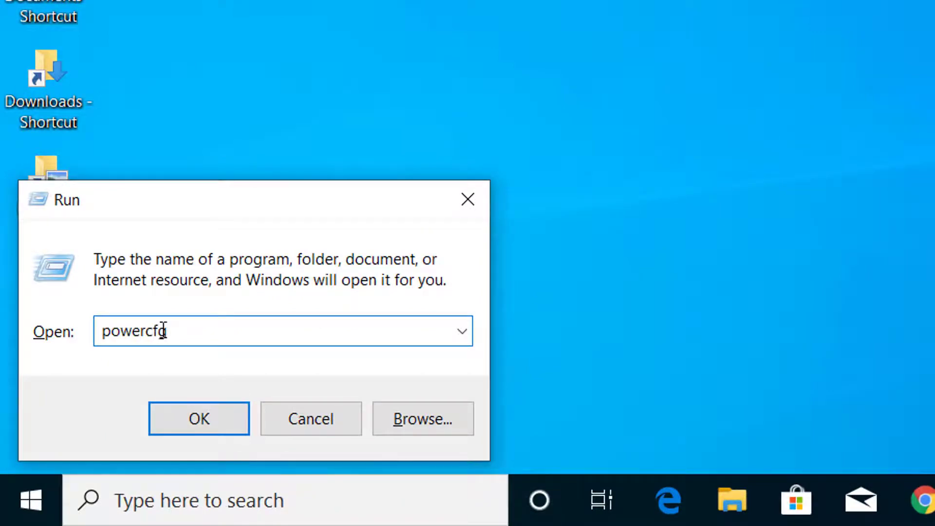
type(".cpl")
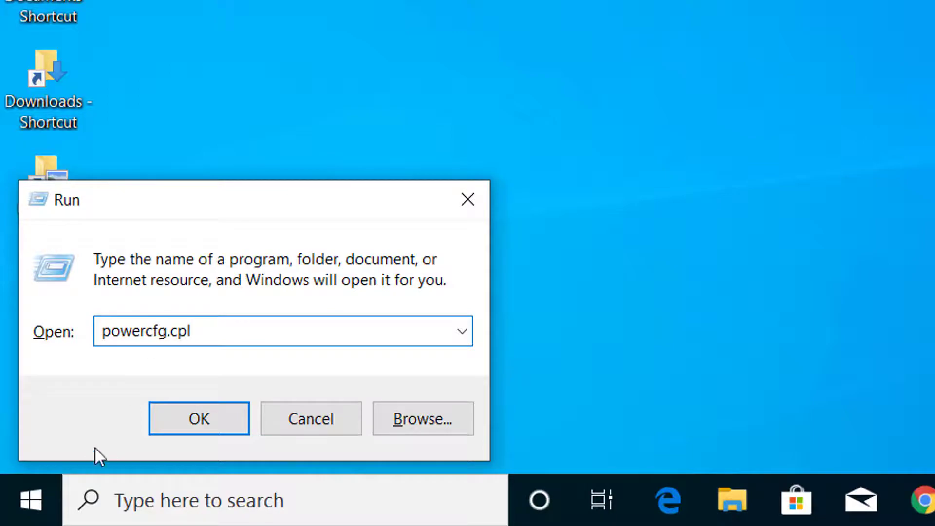
left_click(198, 418)
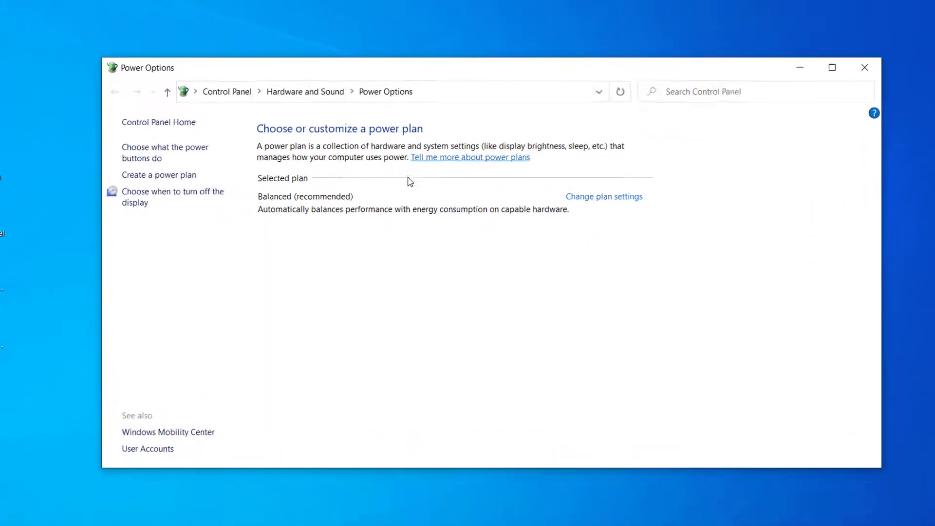
Step: Restore the Balanced plan's default settings, confirm with Yes, and close the window
left_click(831, 67)
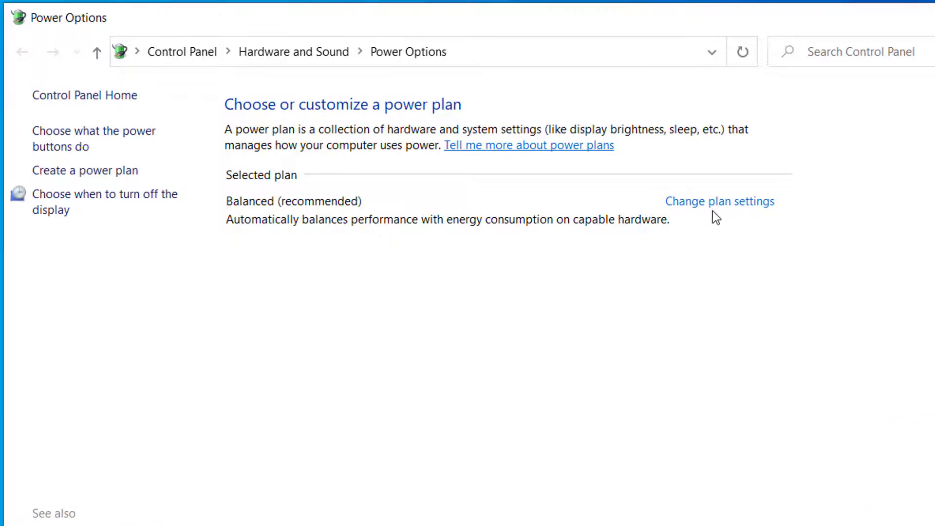
mouse_move(720, 201)
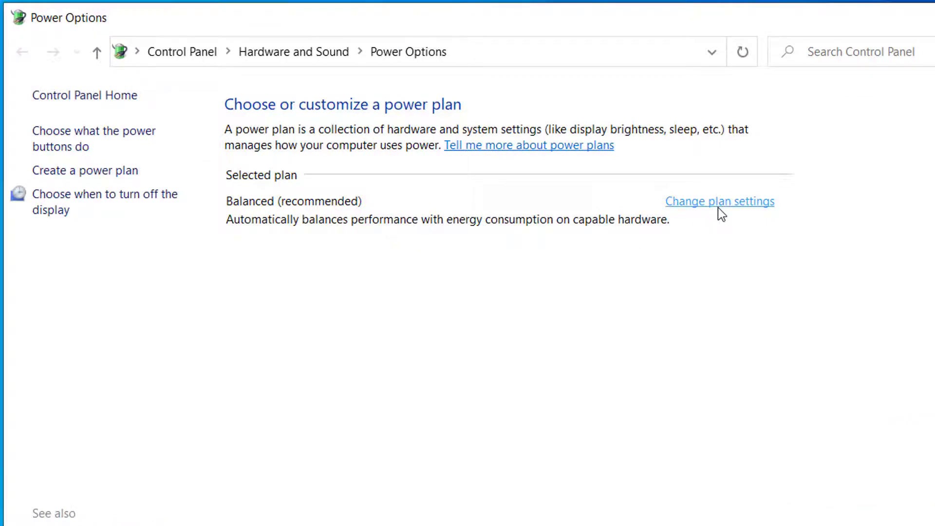
left_click(720, 201)
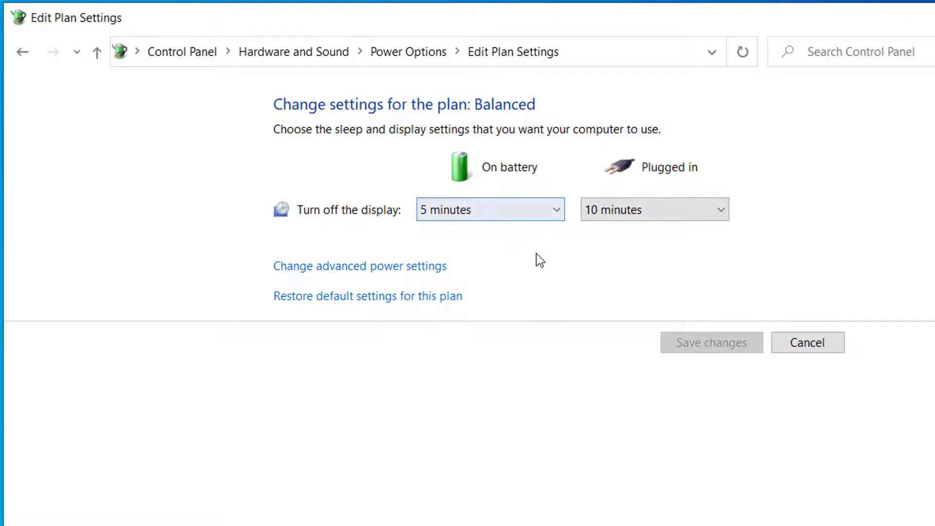
mouse_move(355, 305)
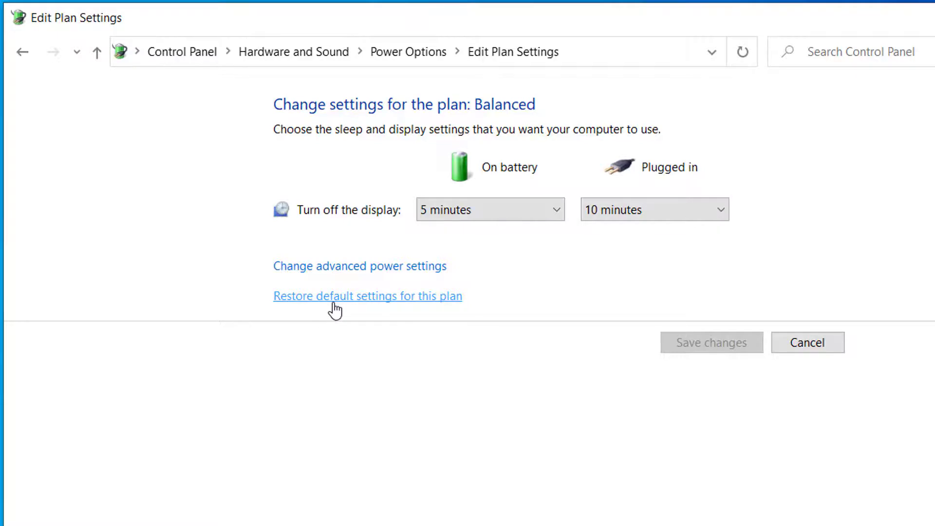
left_click(367, 297)
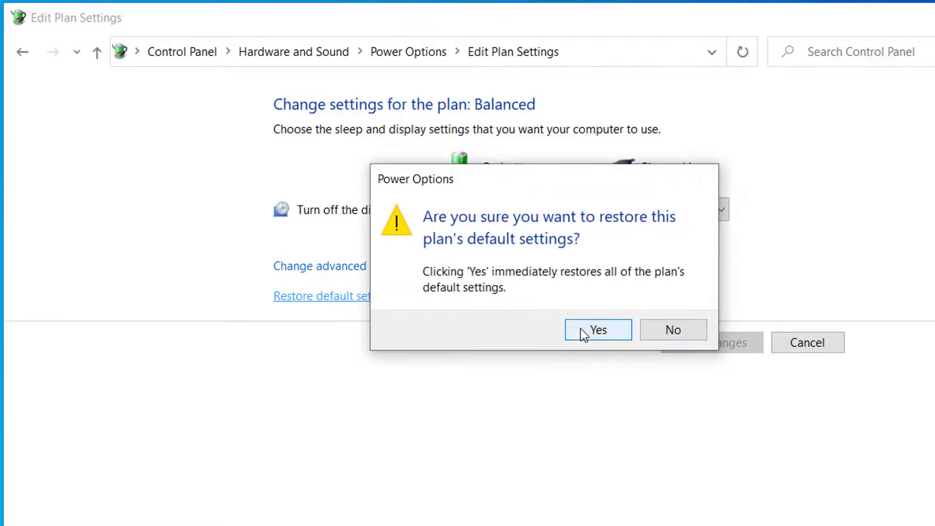
left_click(597, 331)
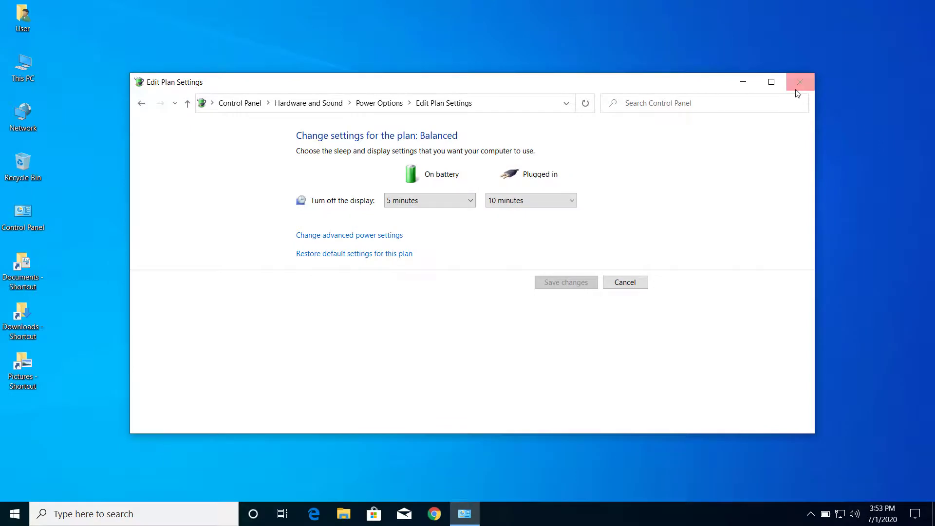
left_click(800, 82)
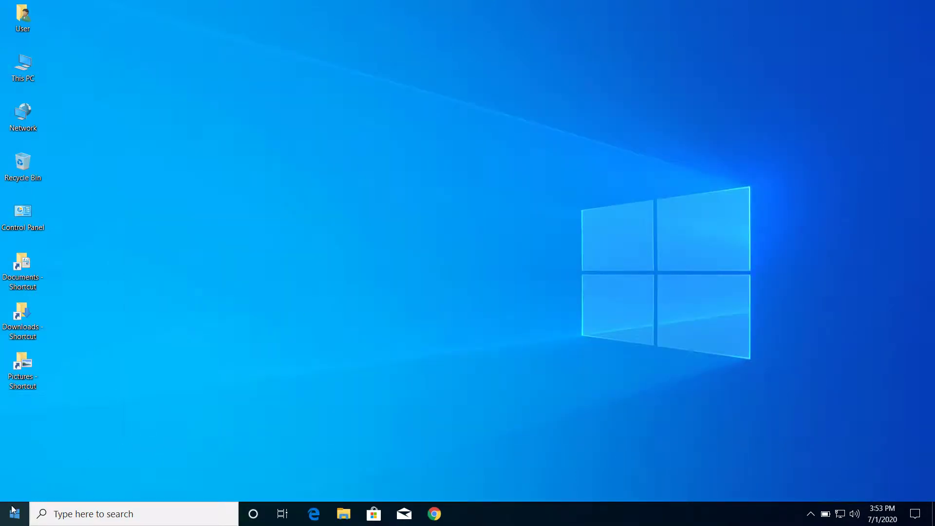
Step: Search cmd from Start and launch Command Prompt as administrator, approving UAC
left_click(13, 513)
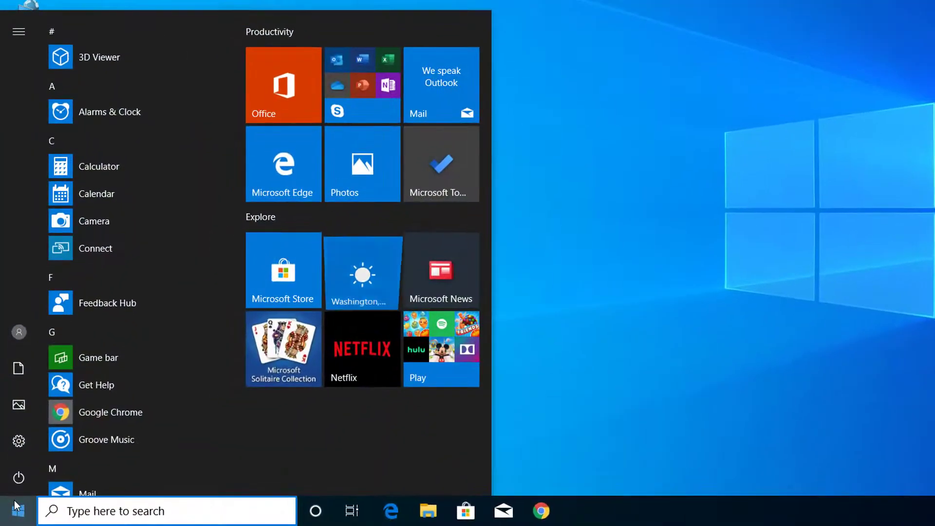
type("cmd")
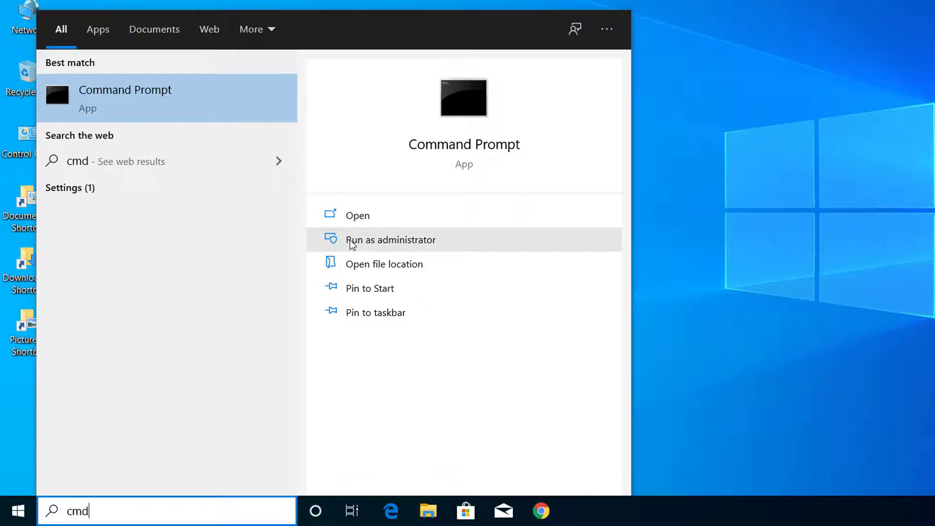
left_click(391, 240)
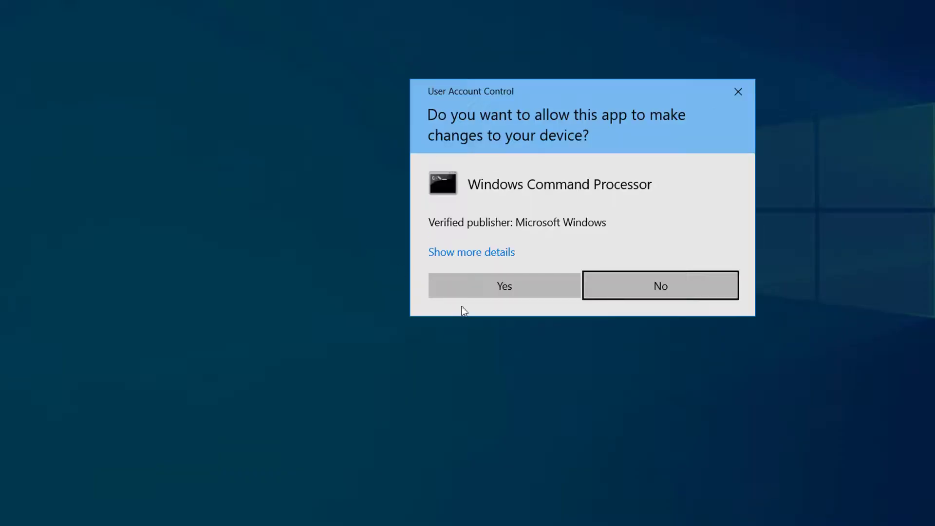
mouse_move(504, 285)
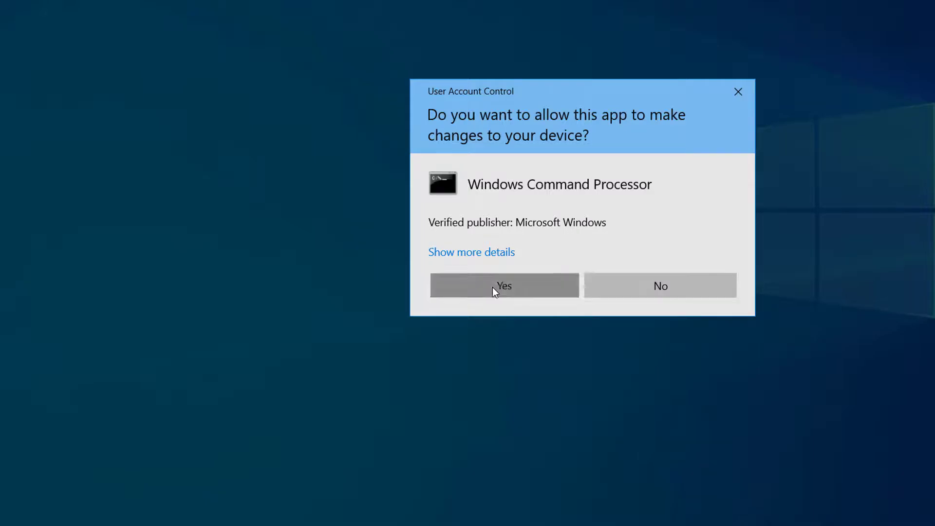
left_click(504, 285)
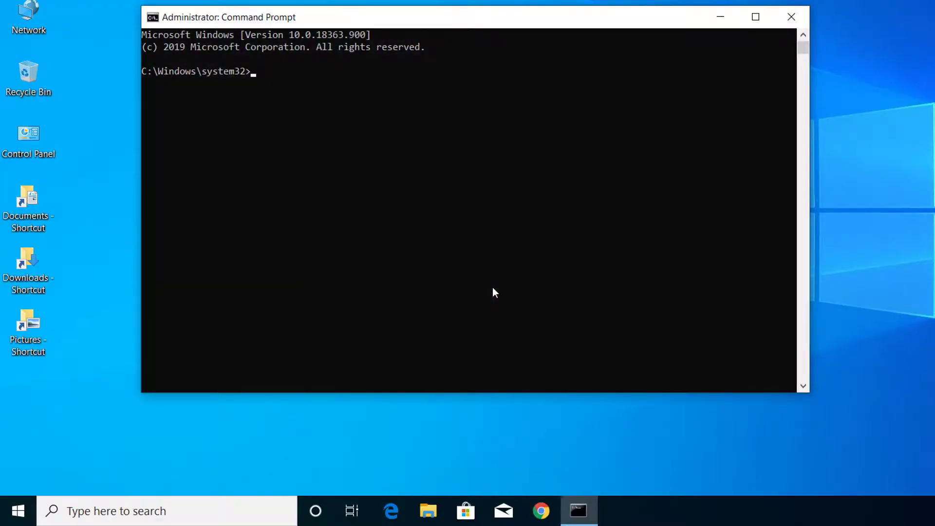
Step: Run sfc /scannow to find and repair corrupt system files
type("sf")
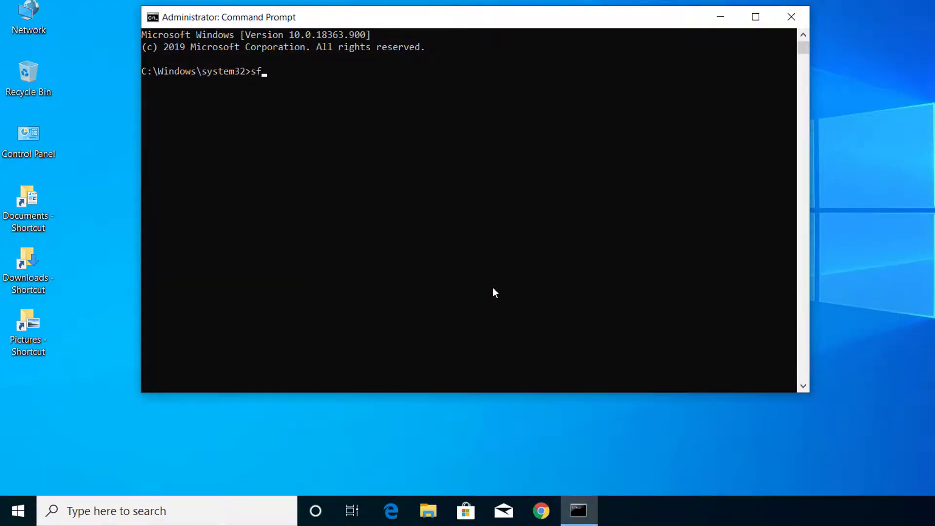
type("c /s")
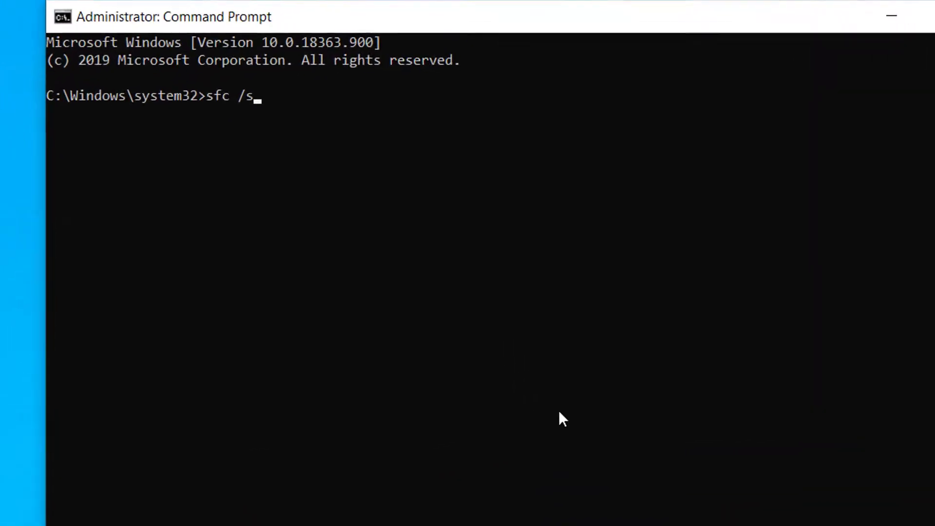
type("cannow")
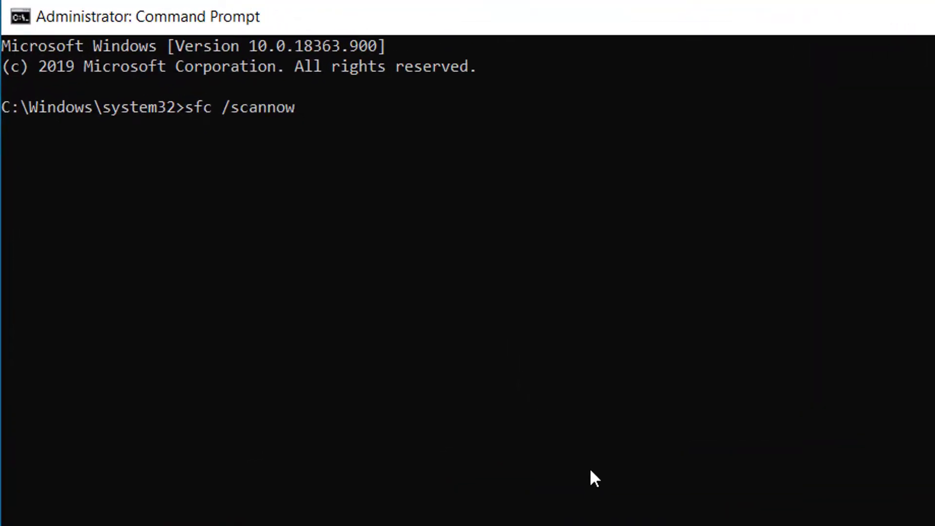
key("Return")
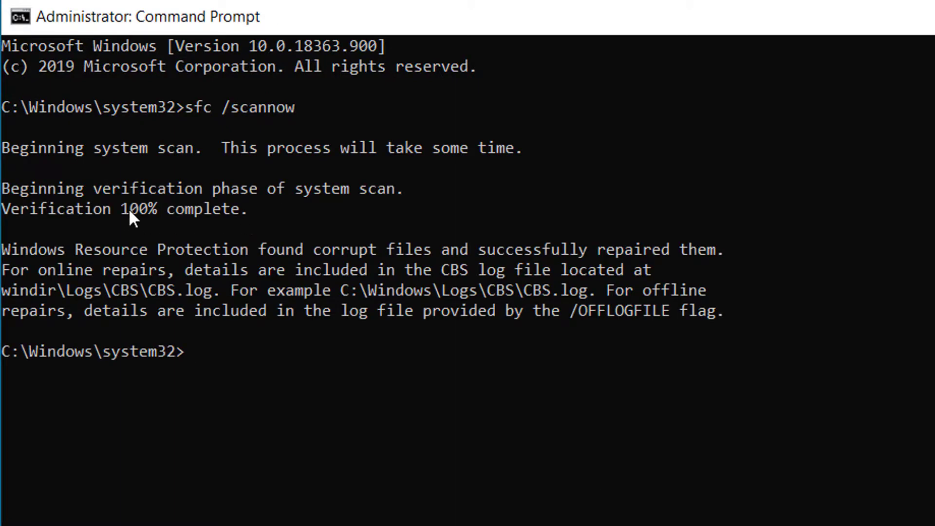
mouse_move(205, 262)
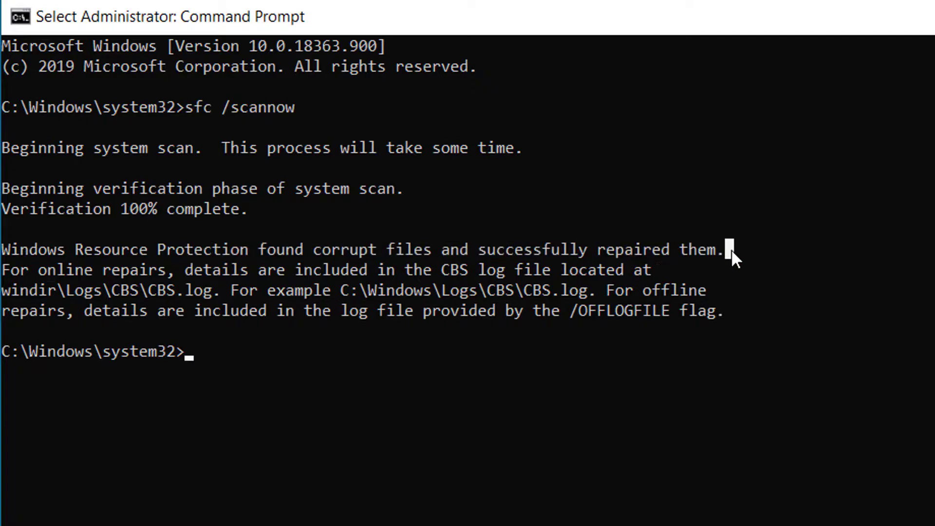
mouse_move(783, 237)
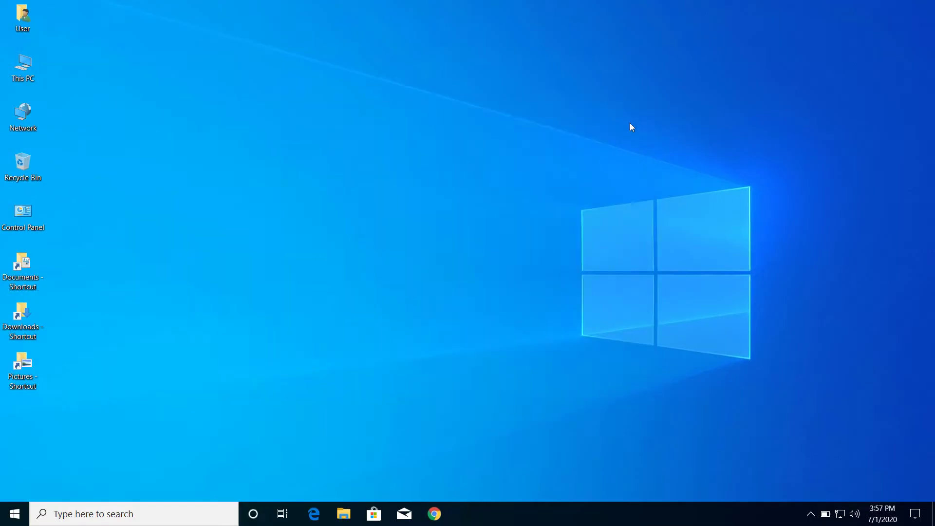
Step: Bring up the Start menu from the taskbar
left_click(11, 514)
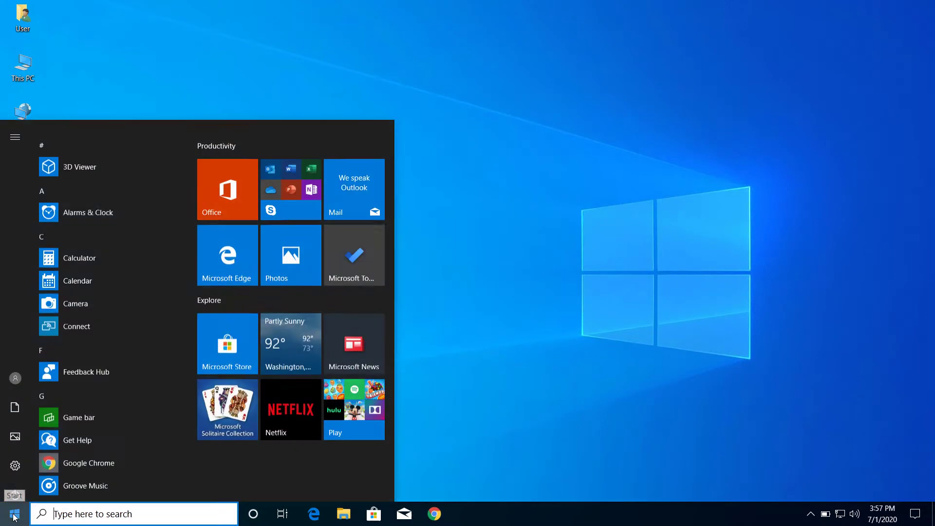